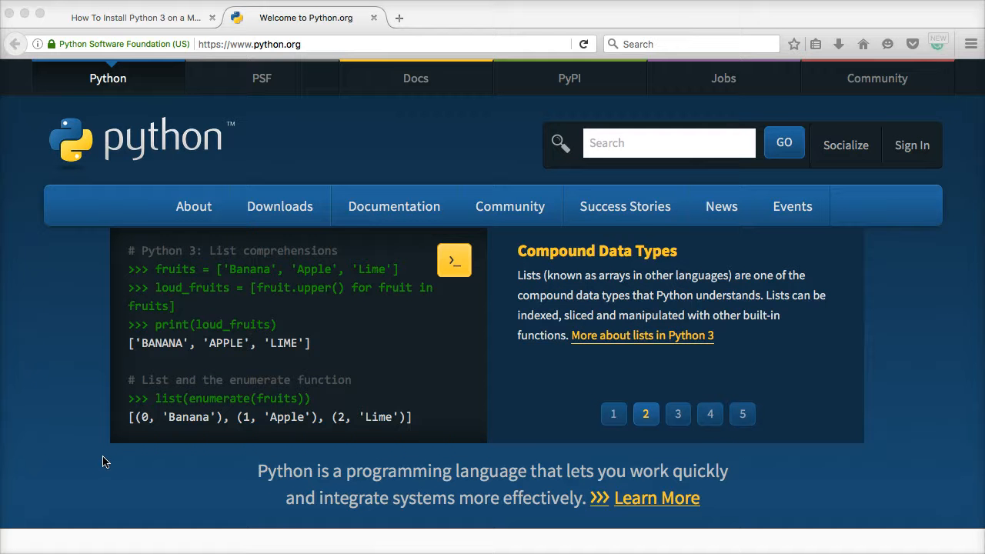
Step: Browse the python.org homepage before heading to the downloads
click(677, 414)
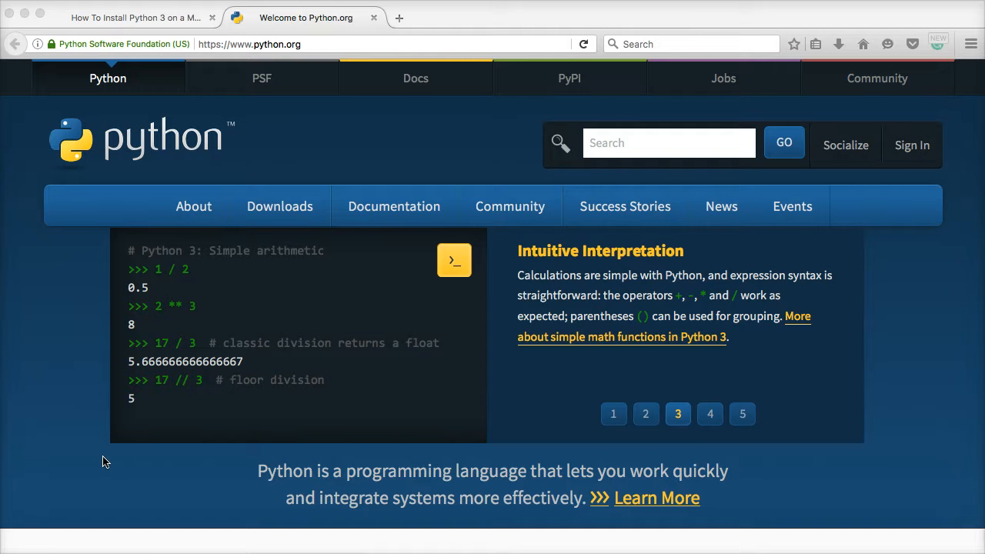
click(709, 414)
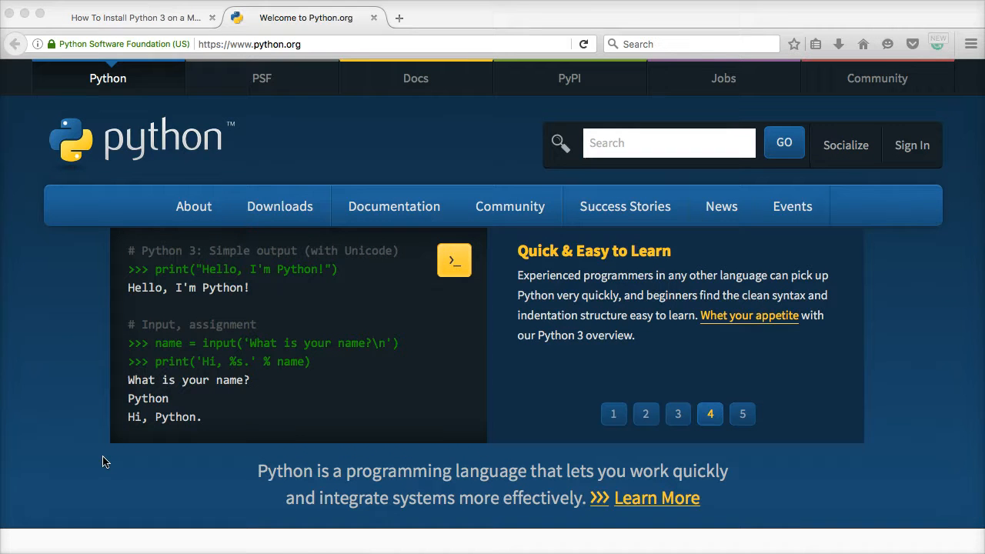
click(741, 414)
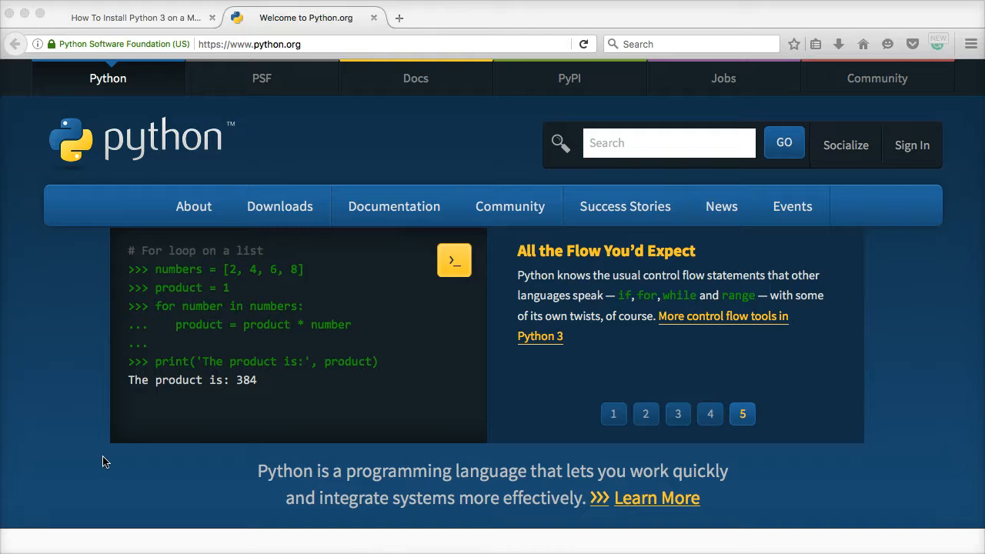
click(613, 412)
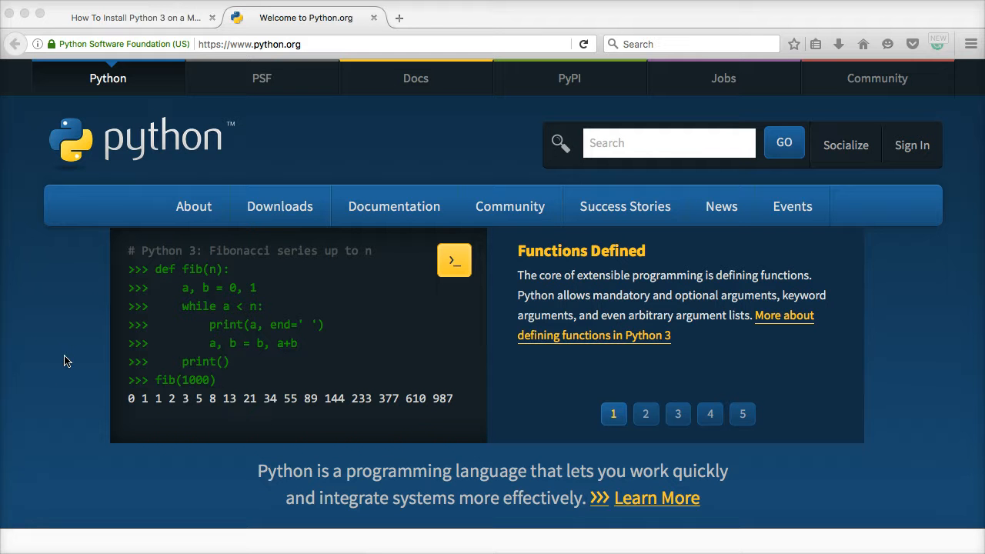
click(646, 414)
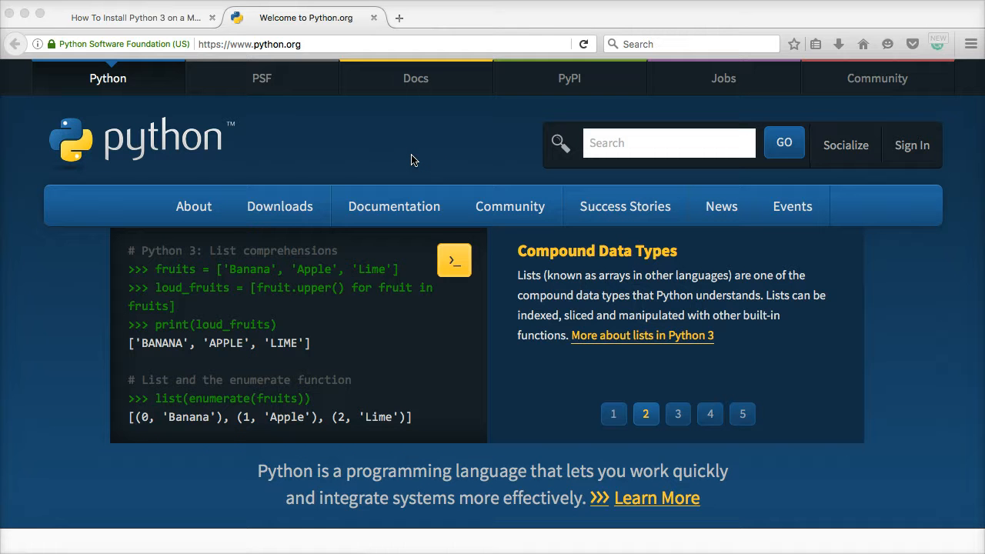
click(677, 414)
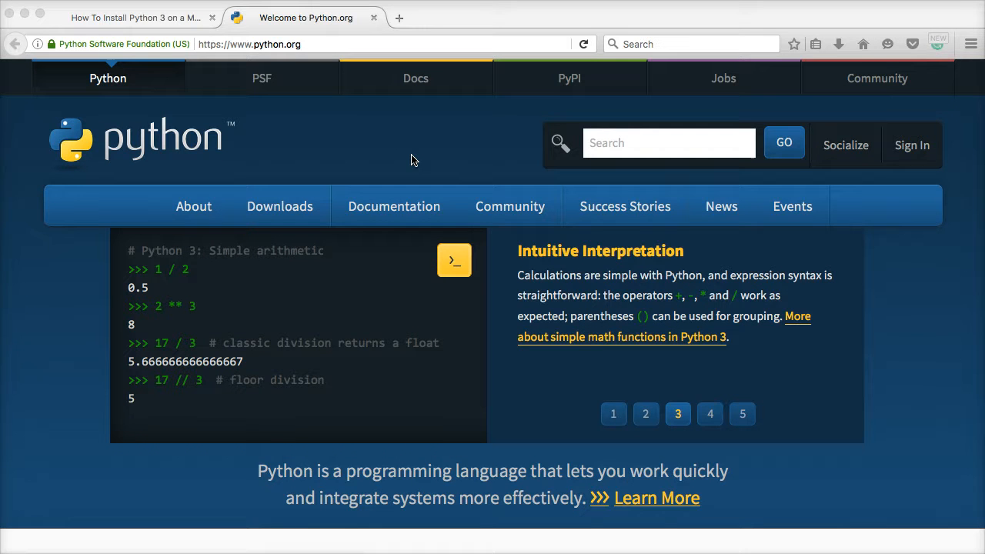
click(709, 413)
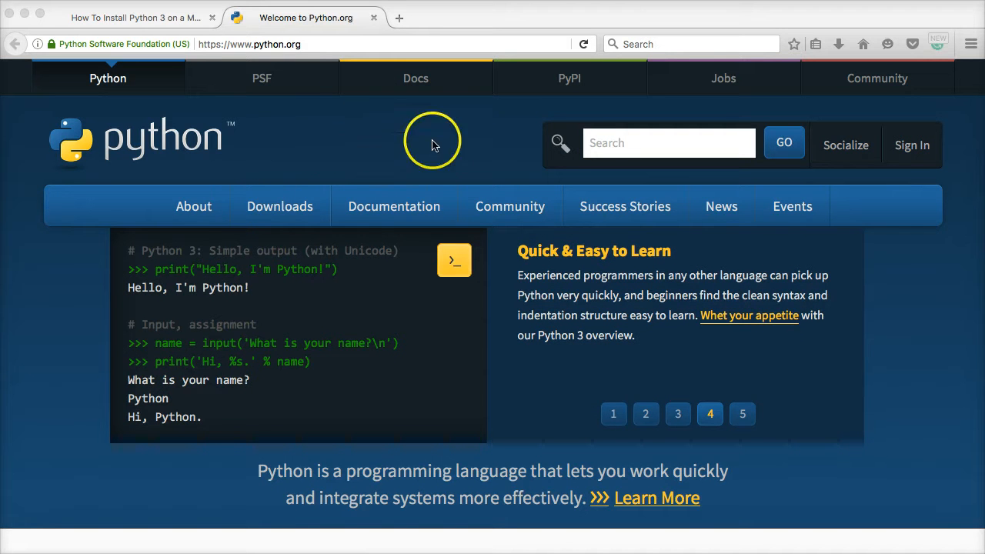
mouse_move(313, 171)
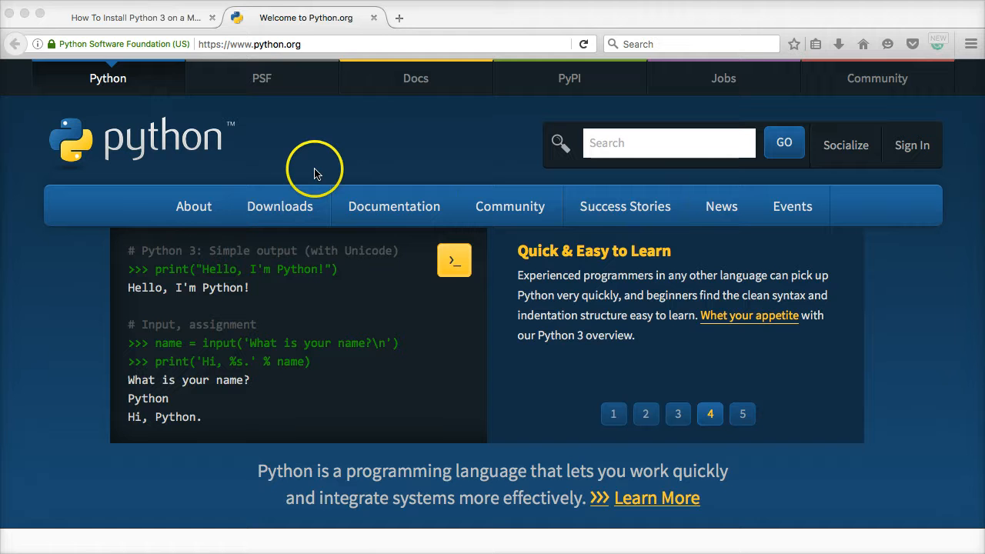
Step: Start downloading the Python 3.5.2 Mac OS X installer from the Downloads menu
click(280, 206)
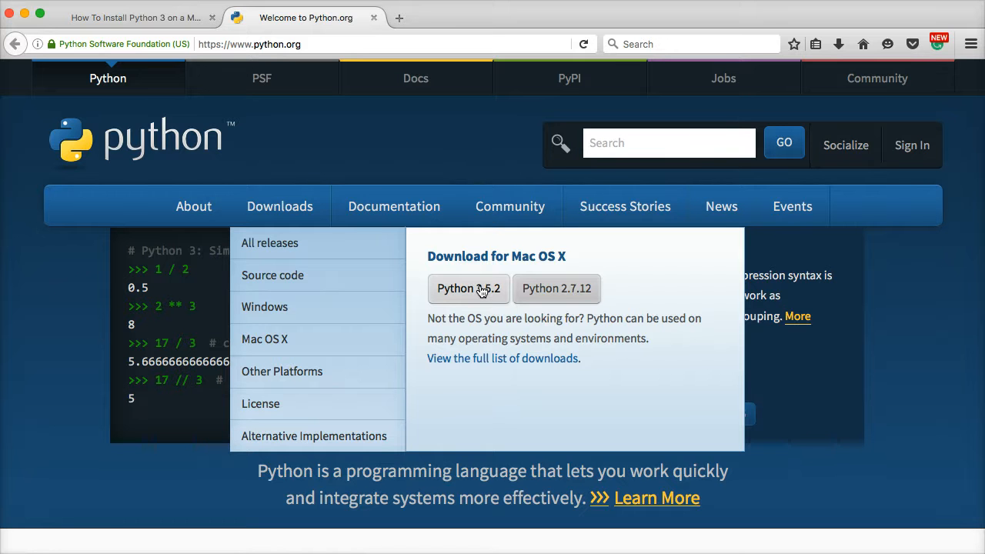
click(468, 287)
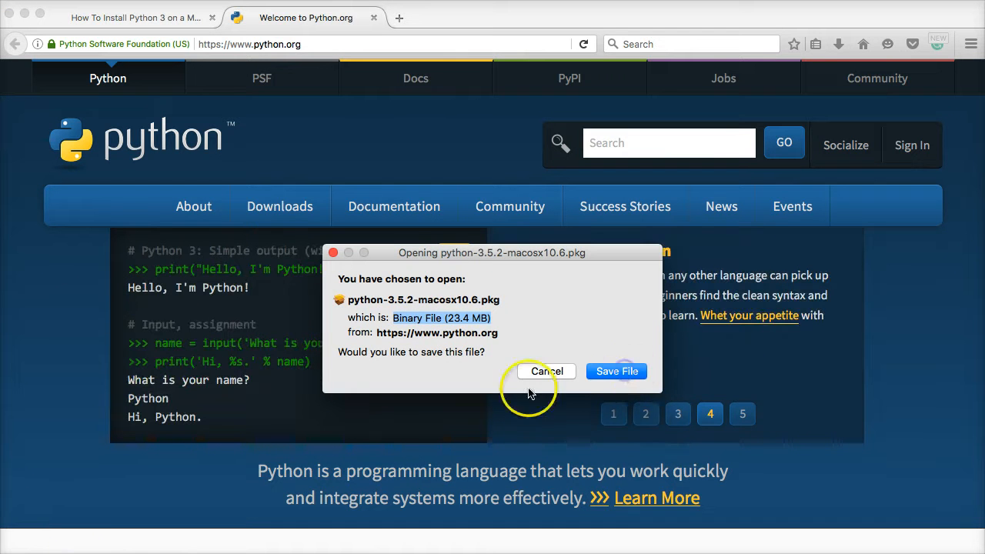
Step: Save python-3.5.2-macosx10.6.pkg to Downloads and launch it from Finder
click(615, 370)
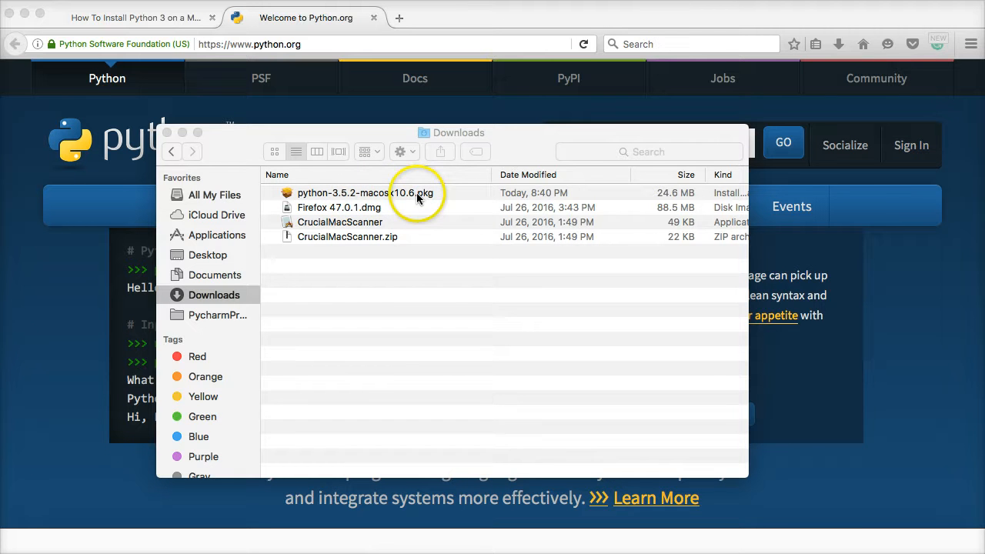
click(366, 192)
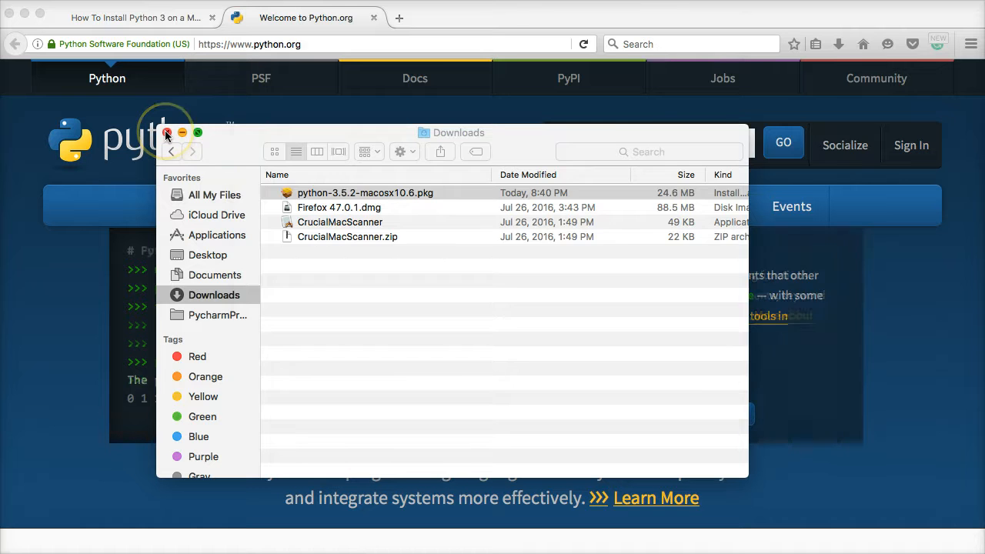
double_click(365, 192)
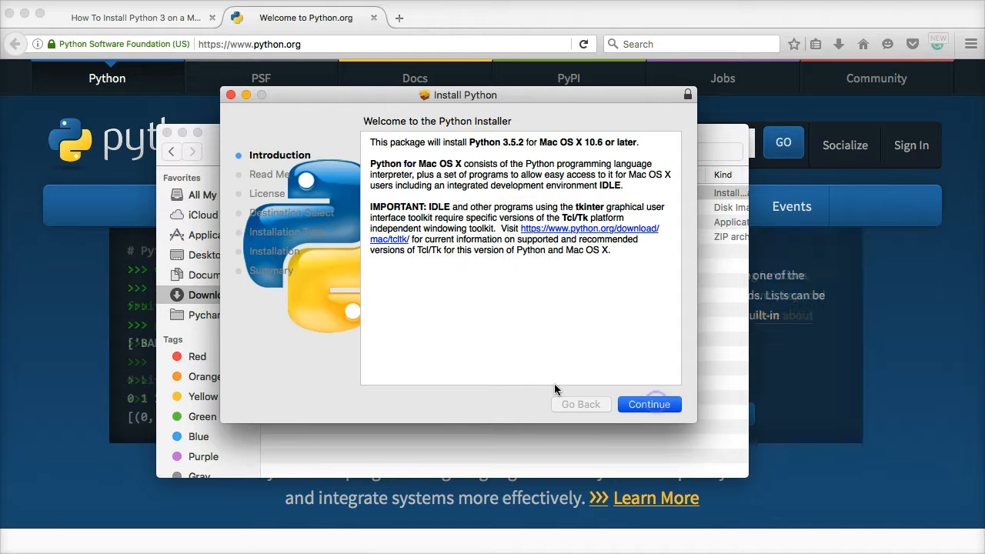
Step: Continue past the Introduction and Read Me to reach the Software License Agreement
click(649, 403)
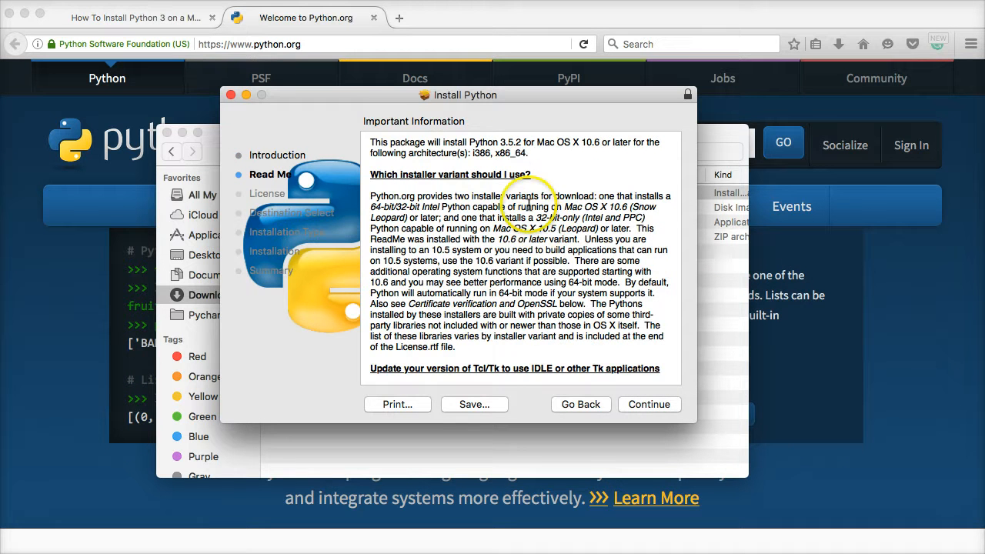
scroll(down, 3)
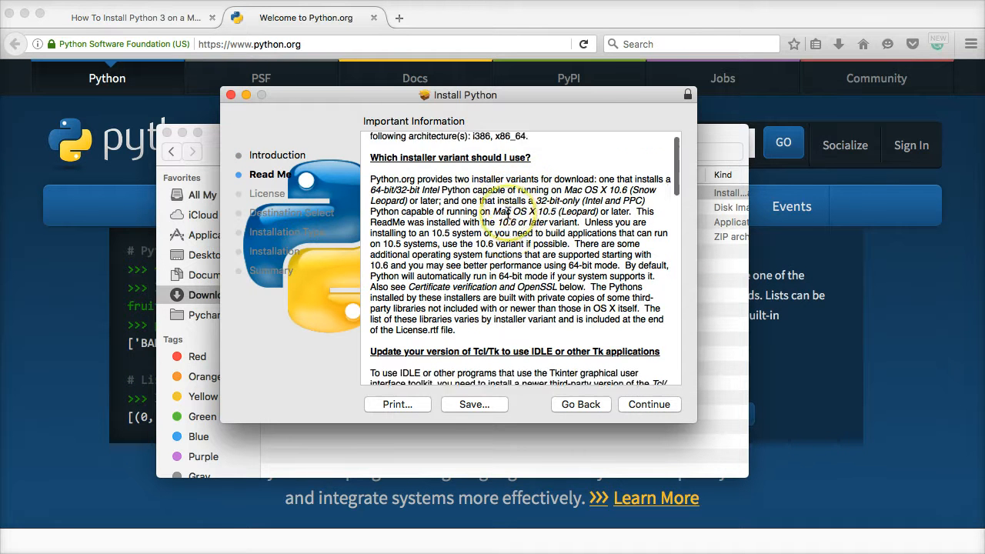
scroll(down, 3)
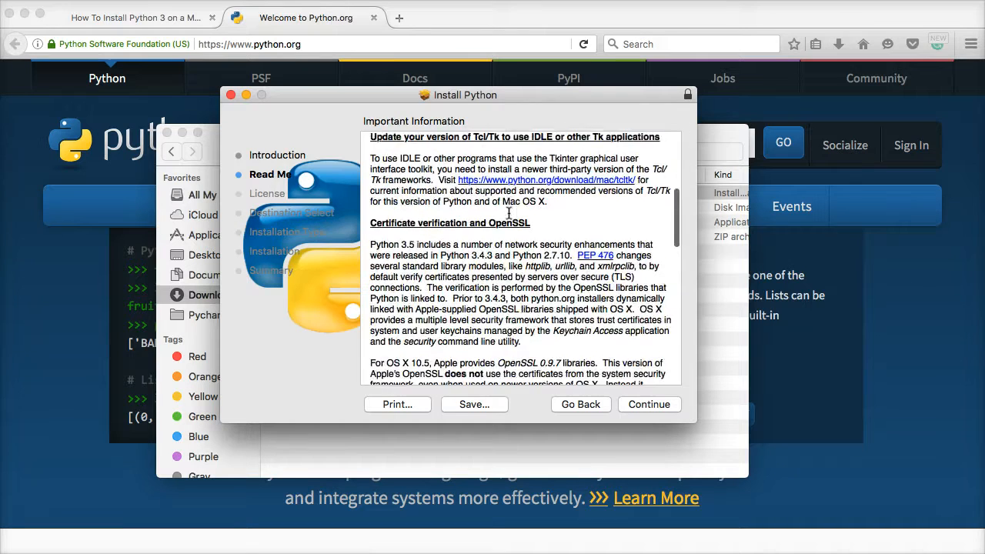
scroll(down, 3)
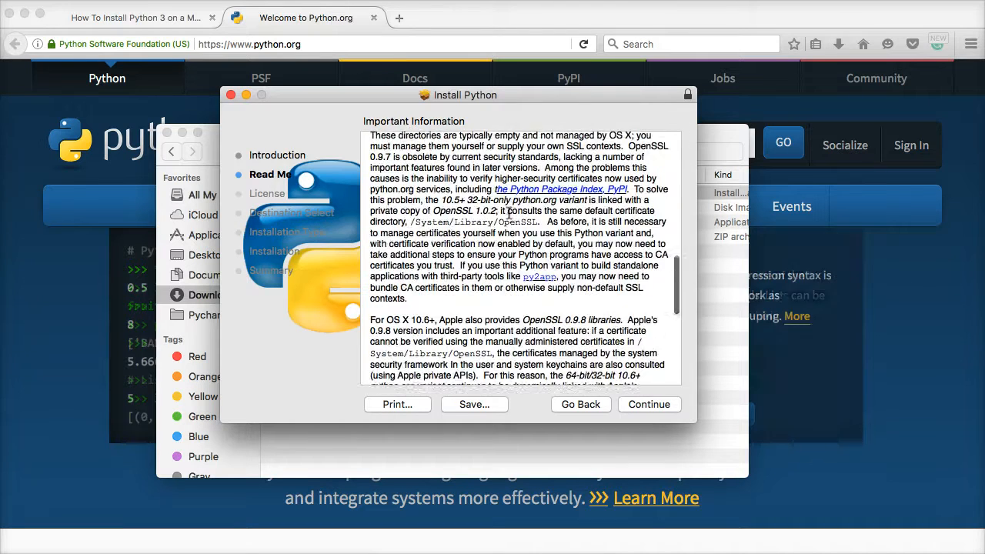
scroll(down, 3)
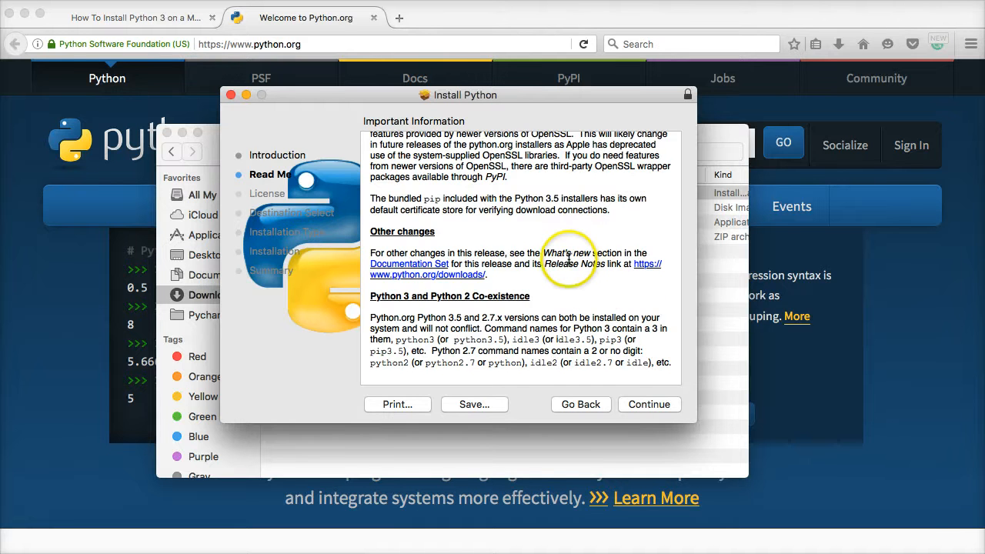
click(650, 403)
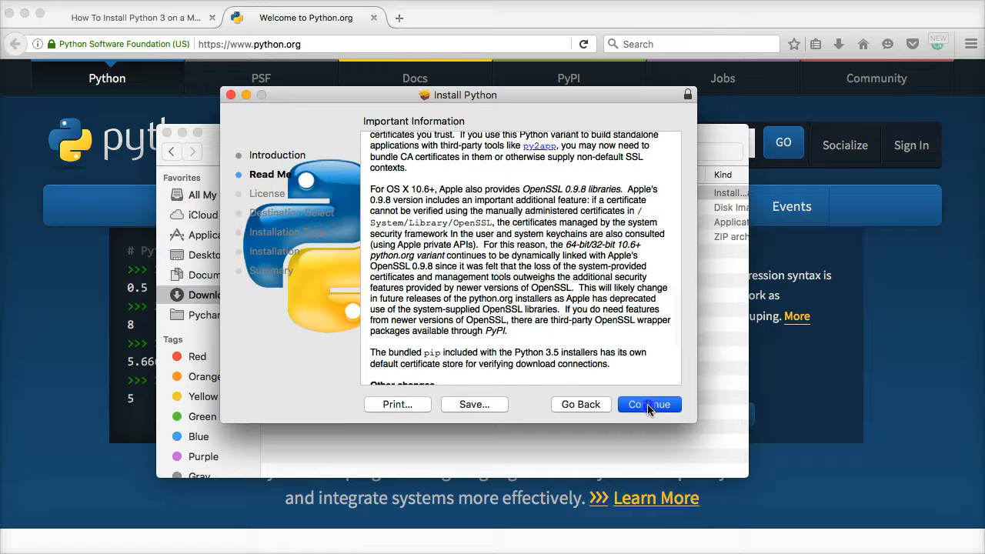
click(649, 403)
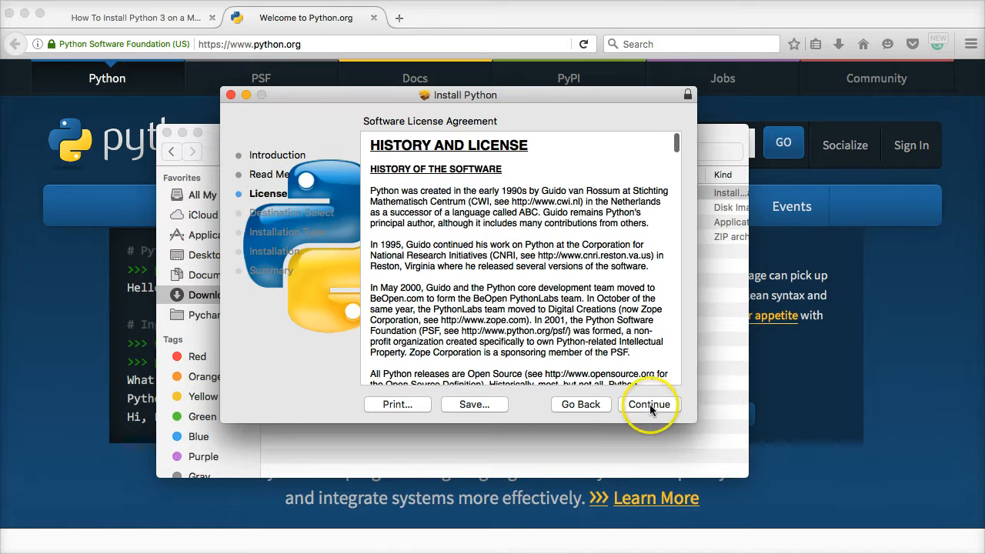
Step: Agree to the license, reaching the standard install summary requiring 95.2 MB on “tom”
click(649, 403)
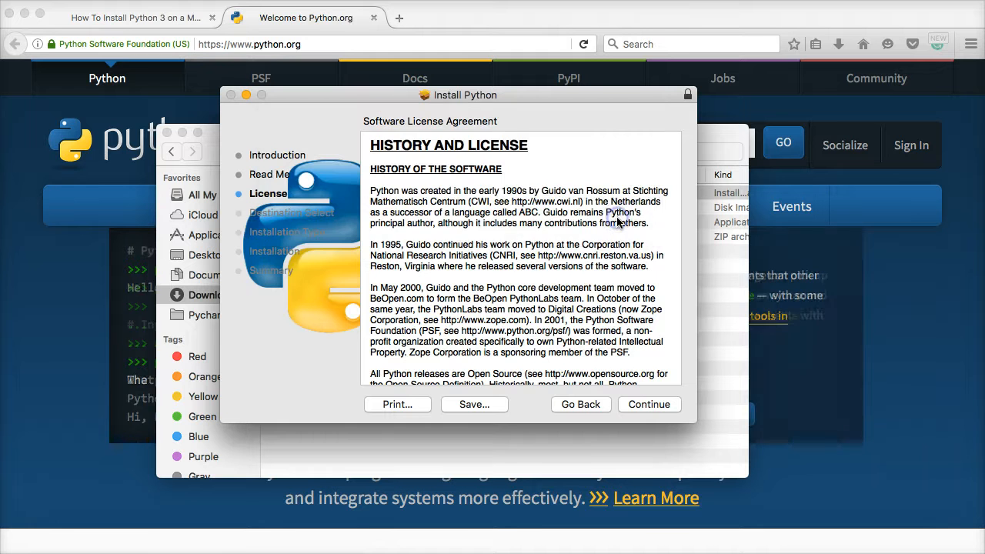
click(649, 403)
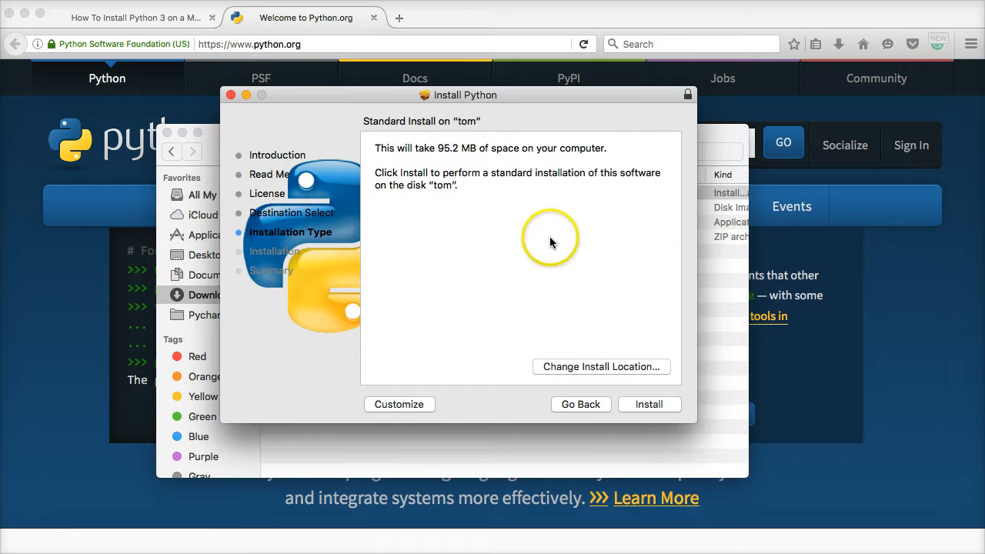
mouse_move(473, 245)
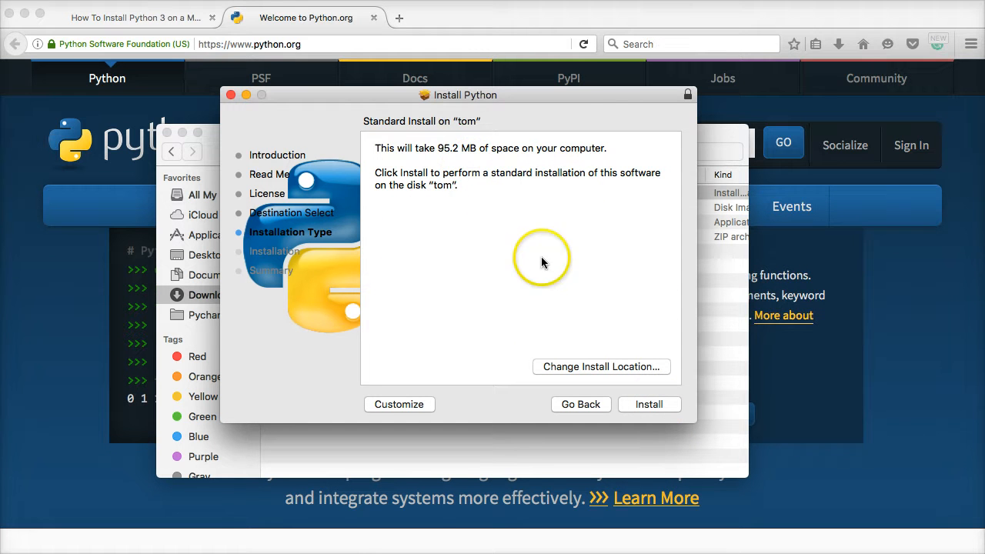
mouse_move(660, 403)
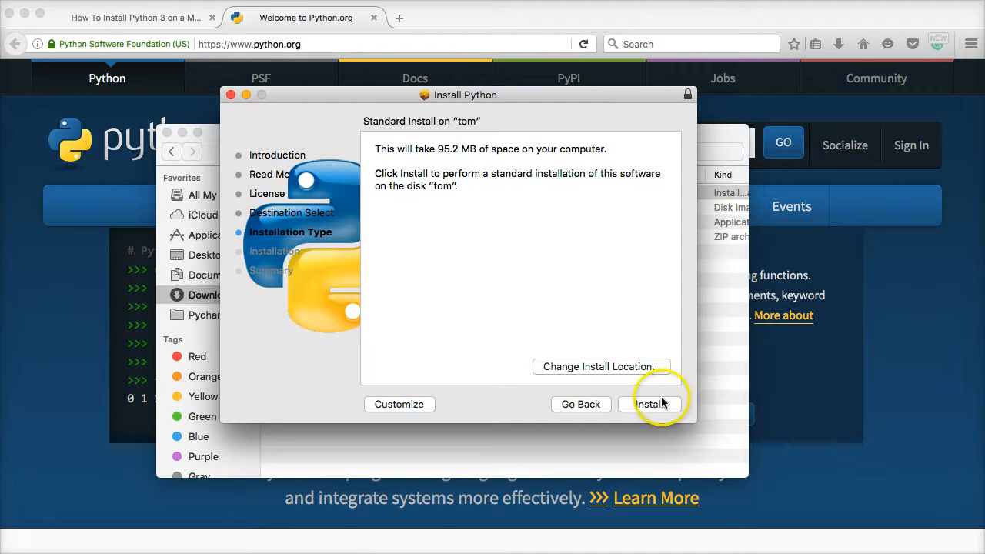
mouse_move(603, 245)
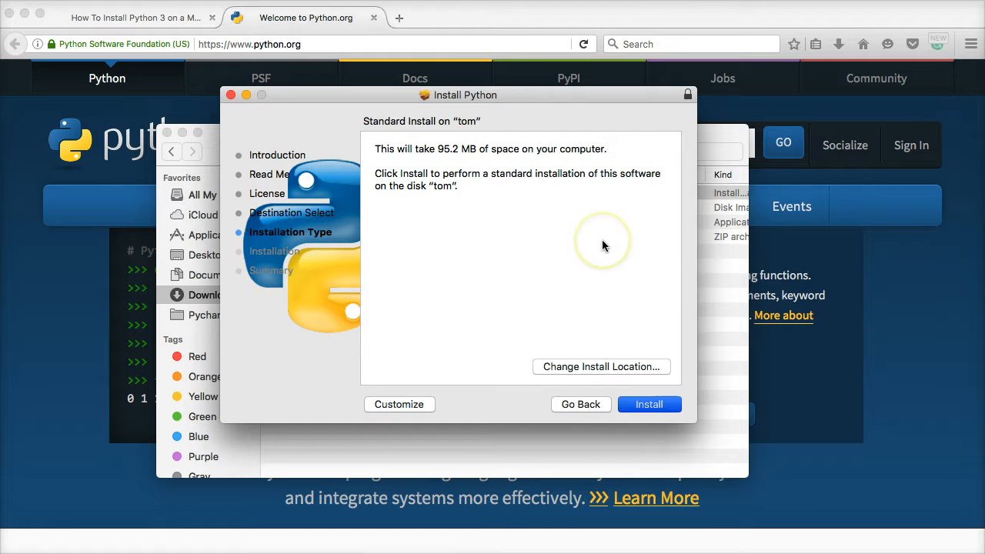
Step: Run the standard installation with administrator authorization and close the installer after success
click(649, 403)
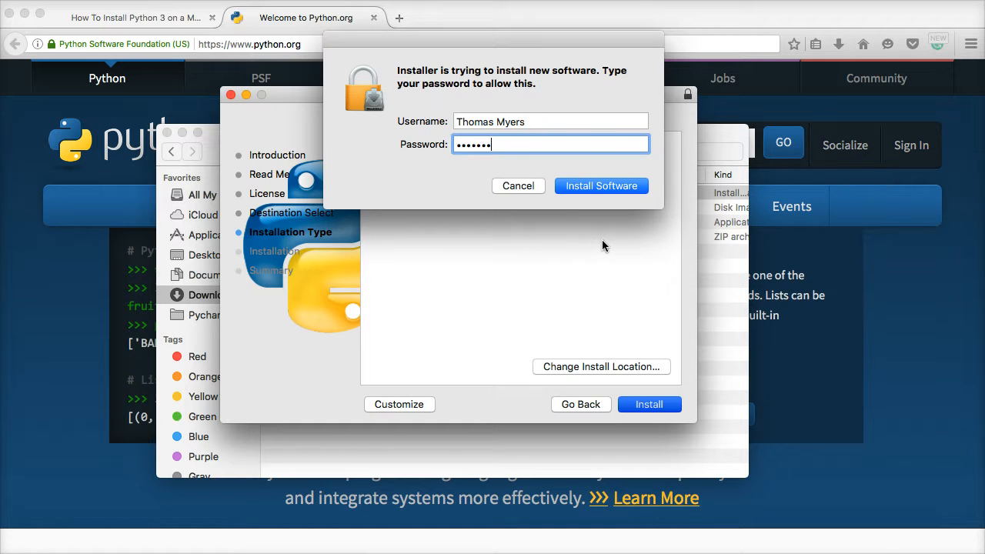
click(600, 184)
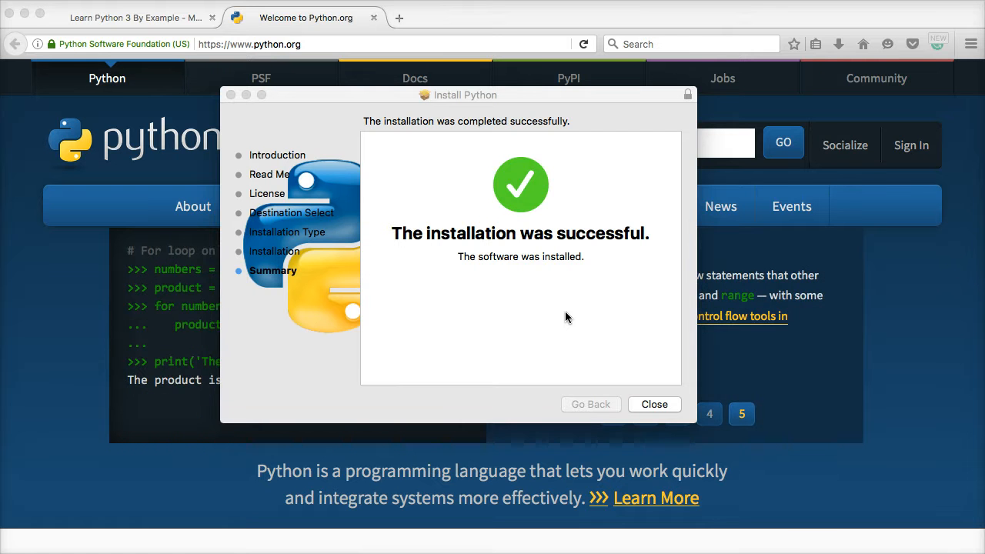
click(654, 403)
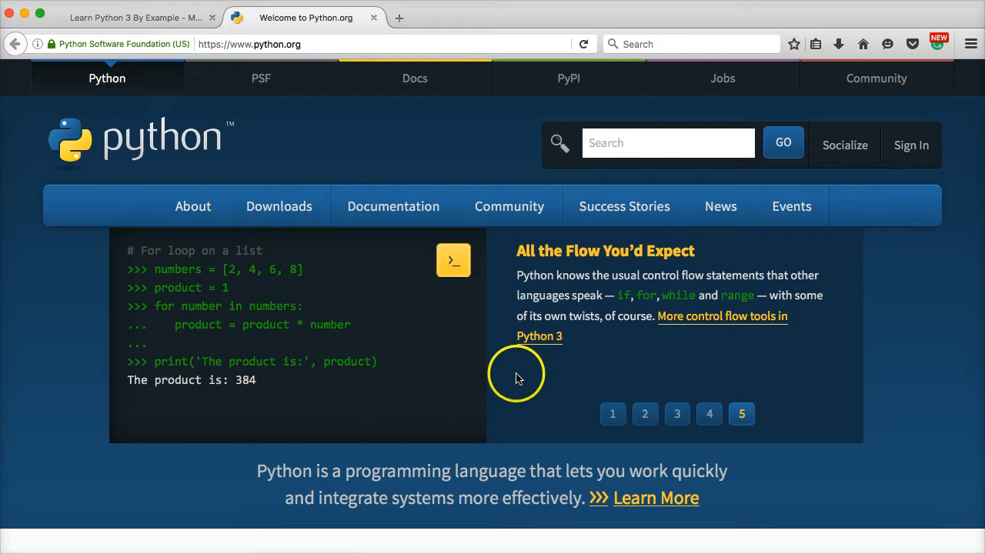